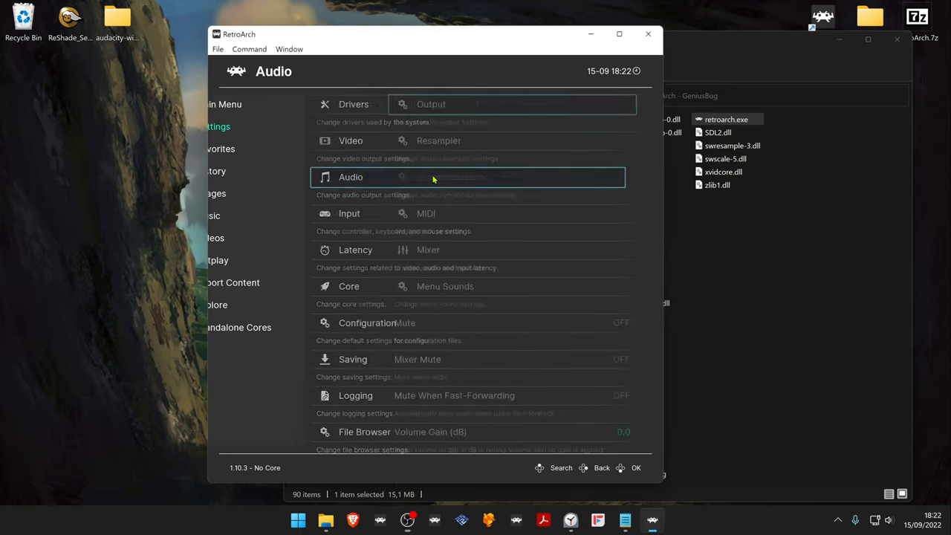
- Enable the 'BGM' sound in the Menu Sounds settings alongside OK, Cancel and Notice
left_click(350, 177)
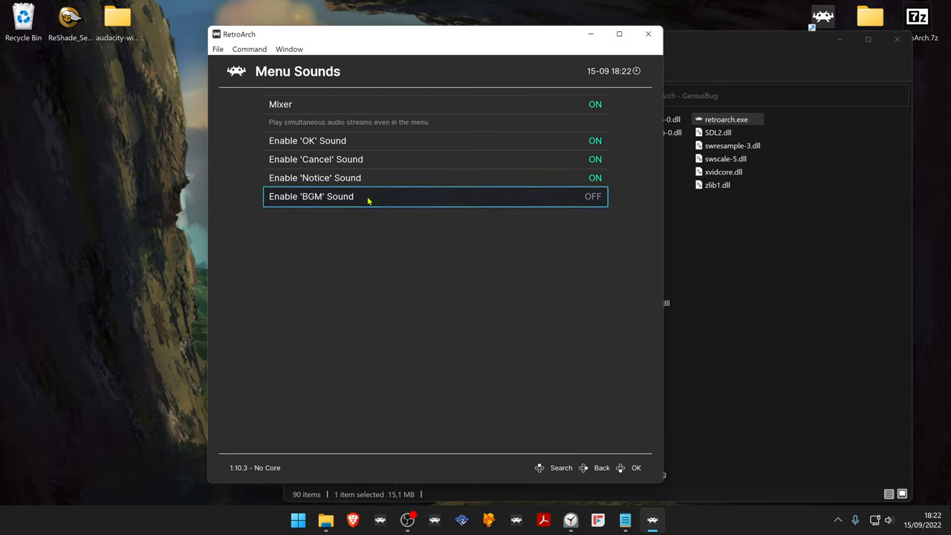
left_click(602, 466)
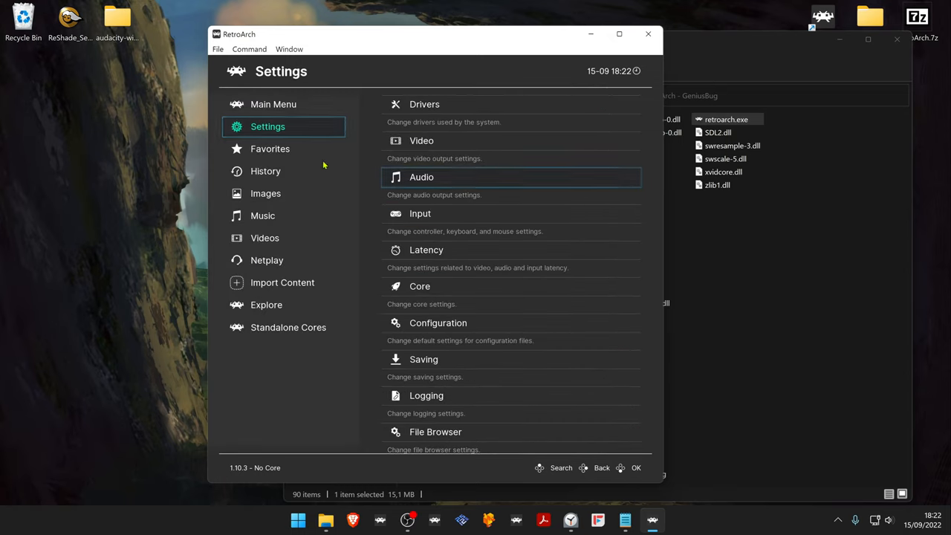
- Restart RetroArch from the Main Menu, leave the Load Core list and adjust the Windows volume
left_click(274, 104)
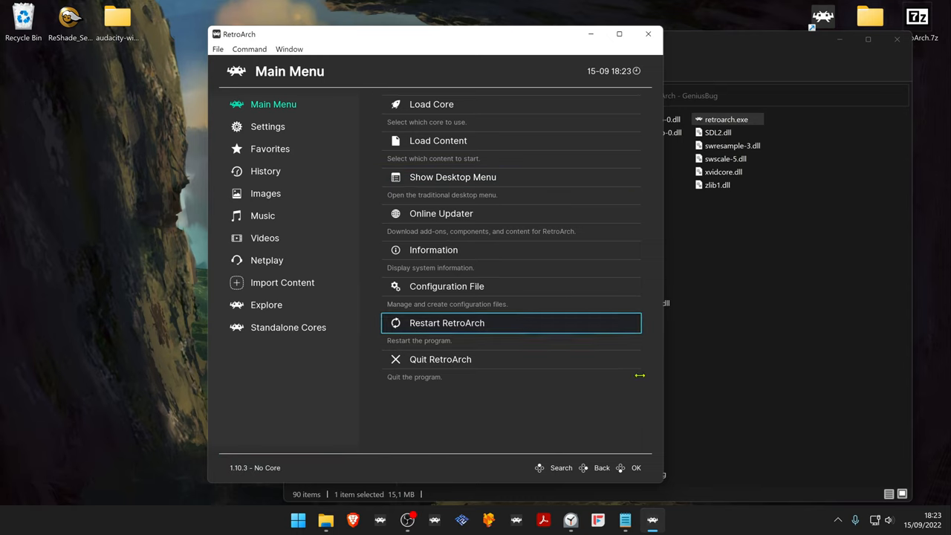
left_click(431, 104)
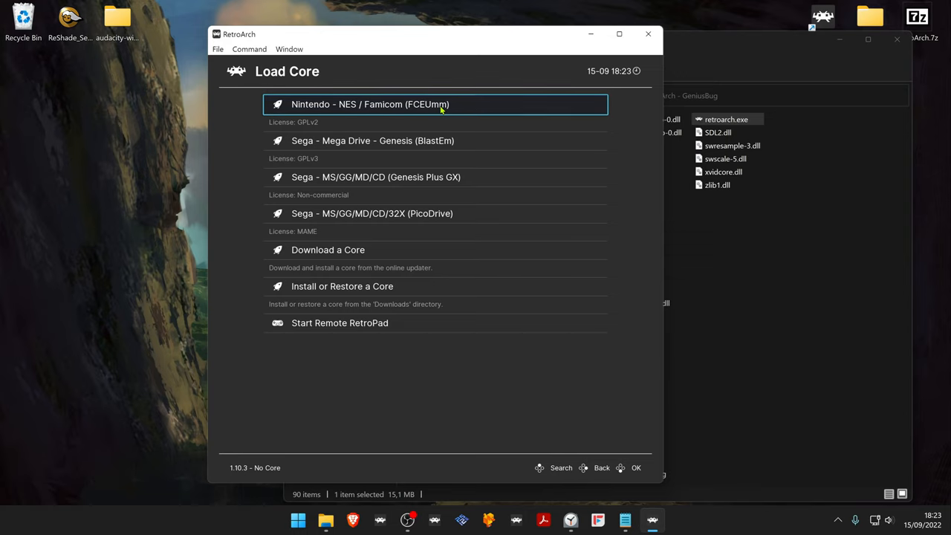
left_click(602, 467)
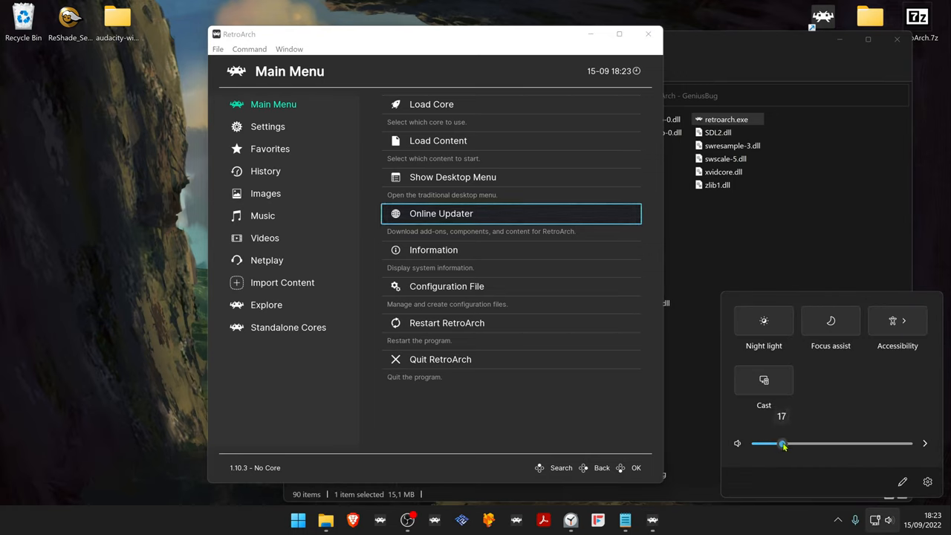
left_click_drag(782, 443, 773, 443)
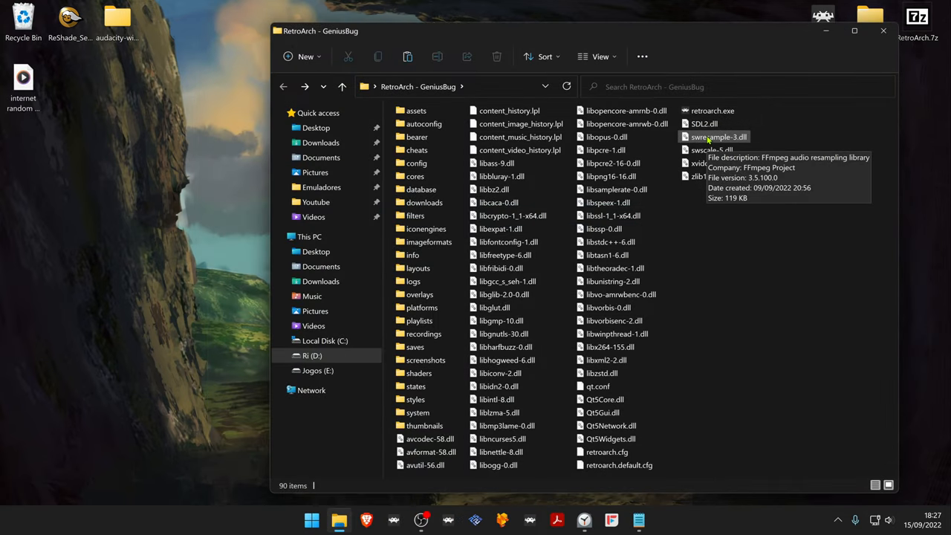
- Navigate into assets, then sounds, to reach the menu sound files
double_click(416, 110)
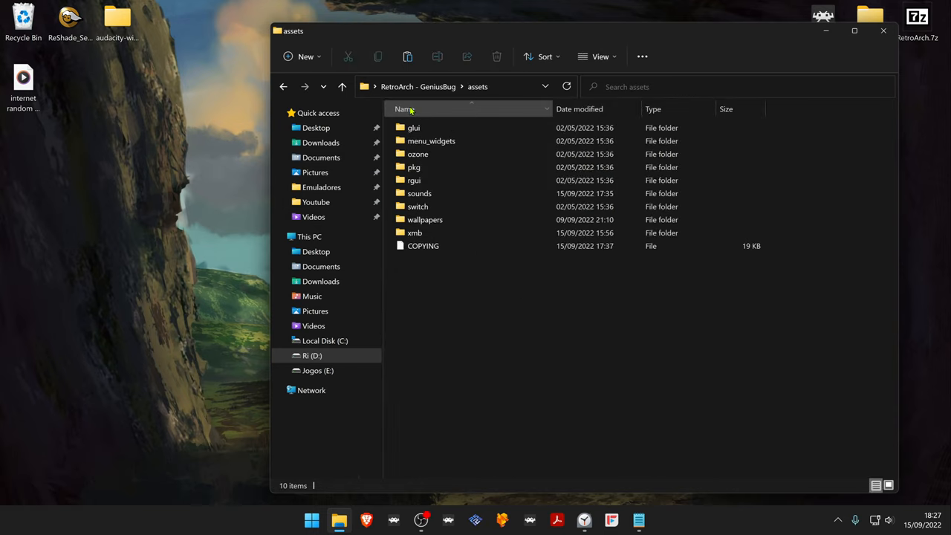
double_click(419, 193)
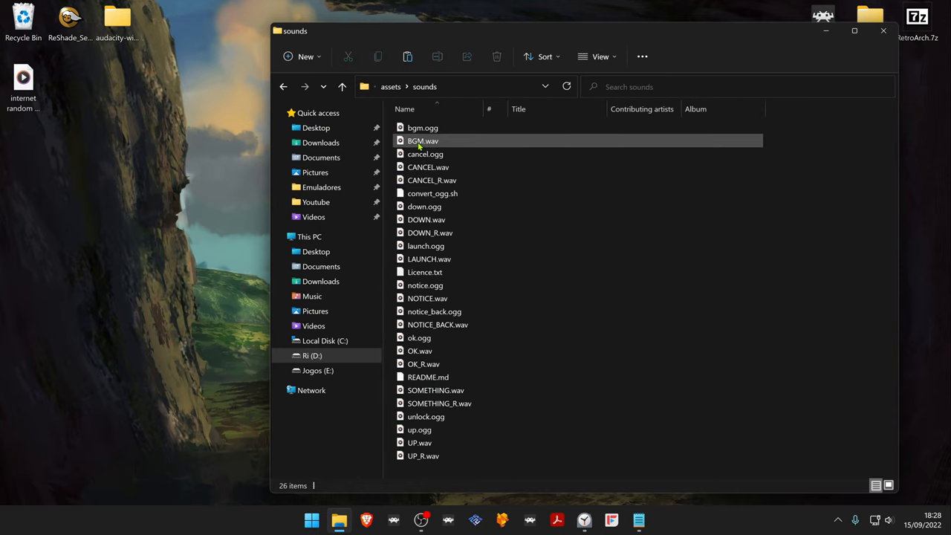
mouse_move(439, 143)
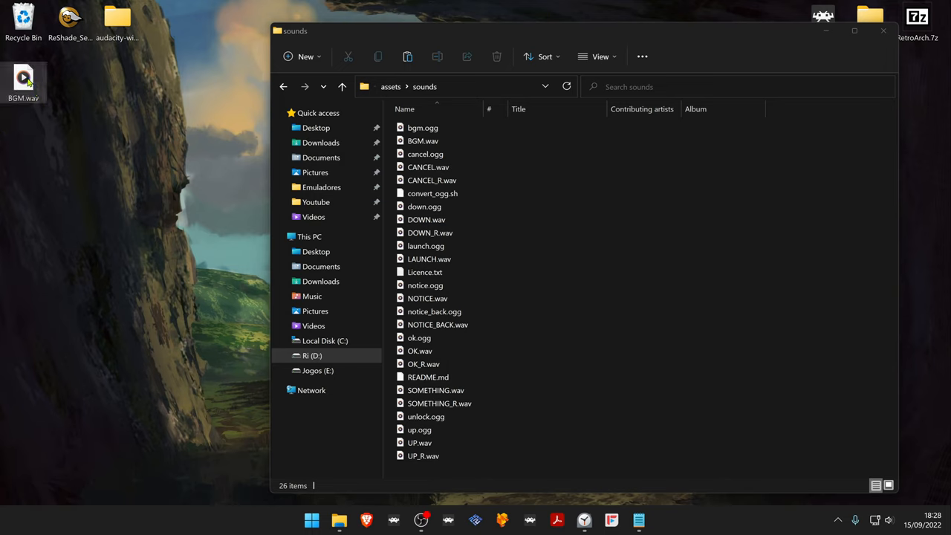
- Drag BGM.wav from the desktop into sounds and replace the existing file
left_click_drag(24, 77, 603, 186)
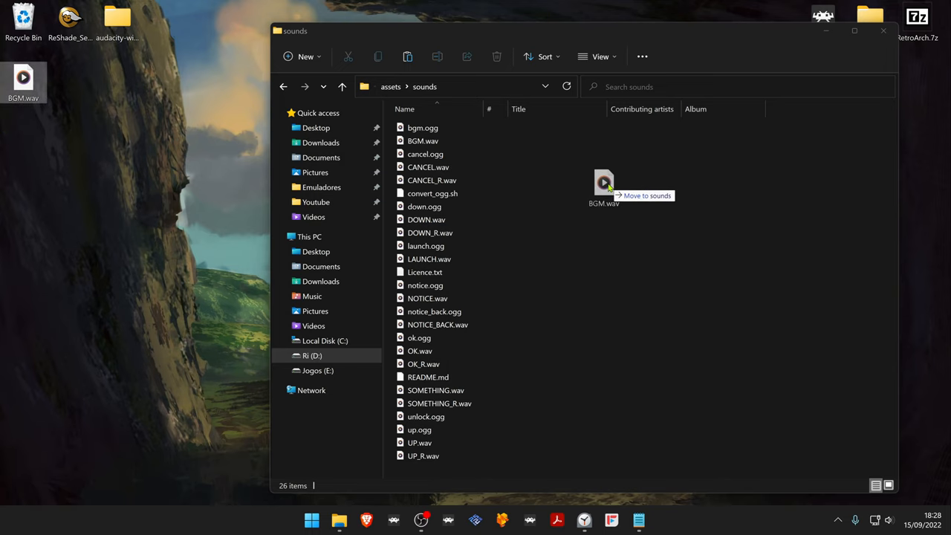
left_click_drag(23, 82, 603, 186)
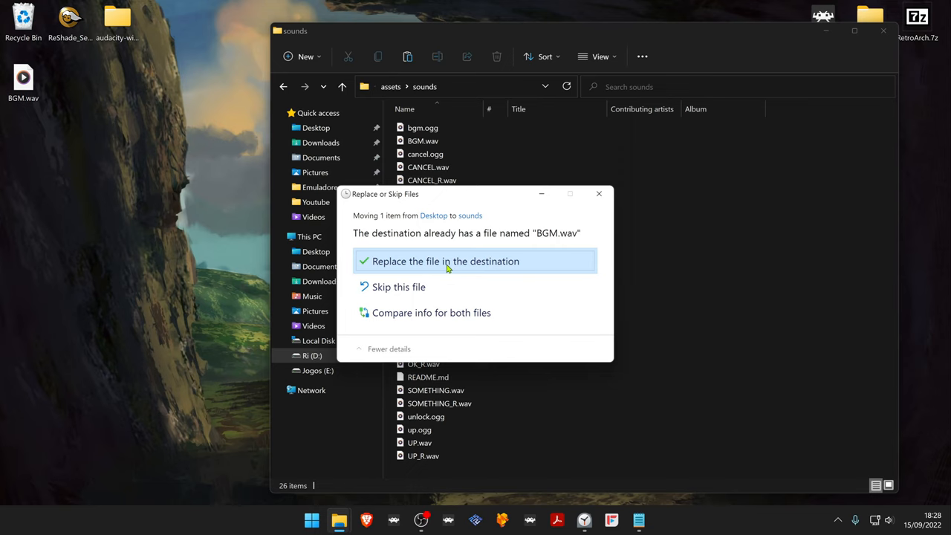
left_click(444, 262)
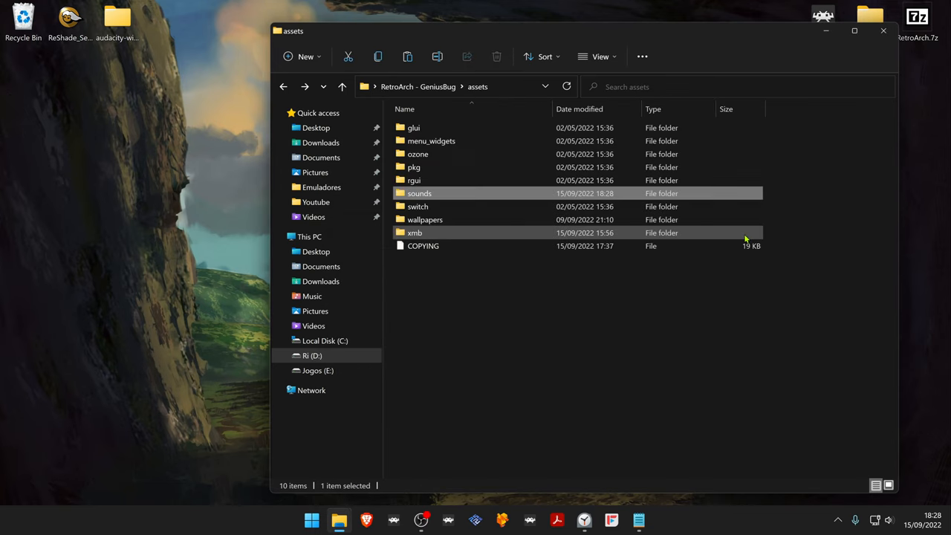
- Return to the RetroArch folder and relaunch retroarch.exe
left_click(341, 86)
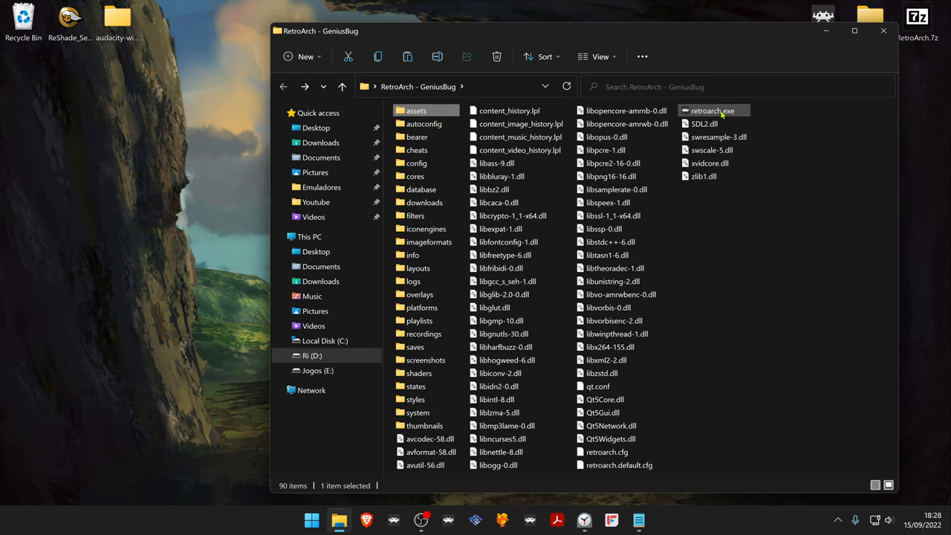
double_click(712, 110)
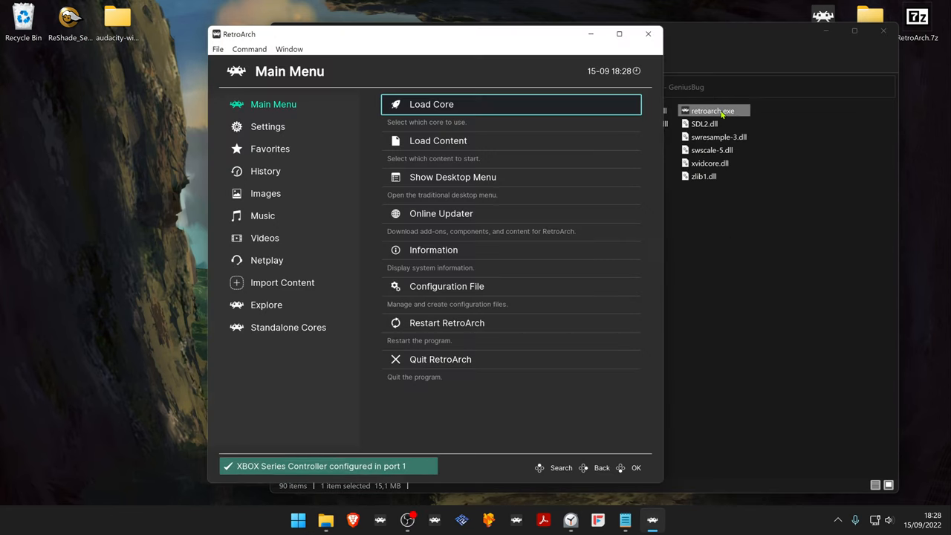